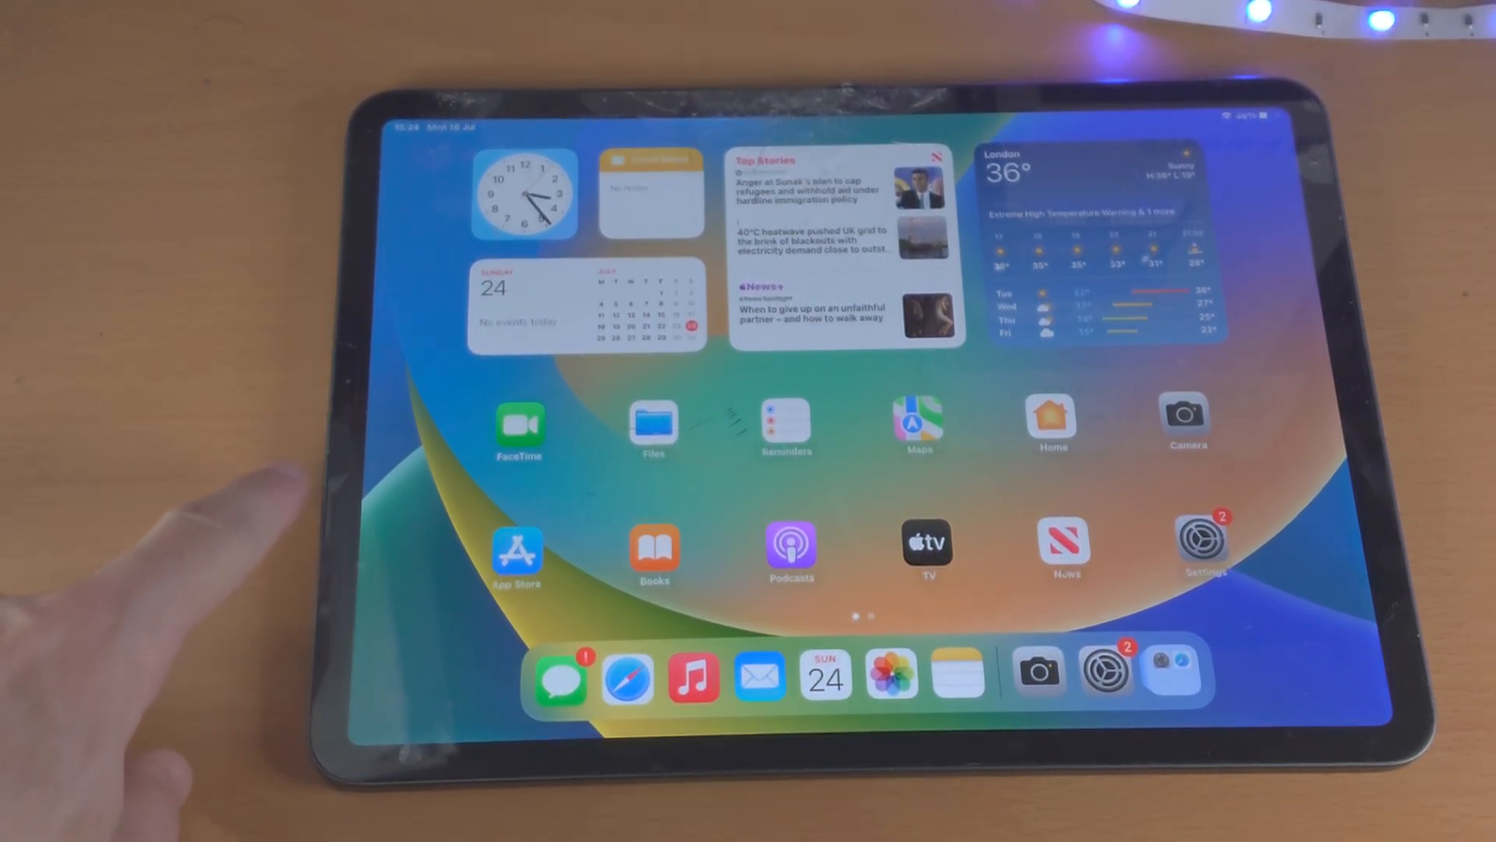
pyautogui.moveTo(286, 525)
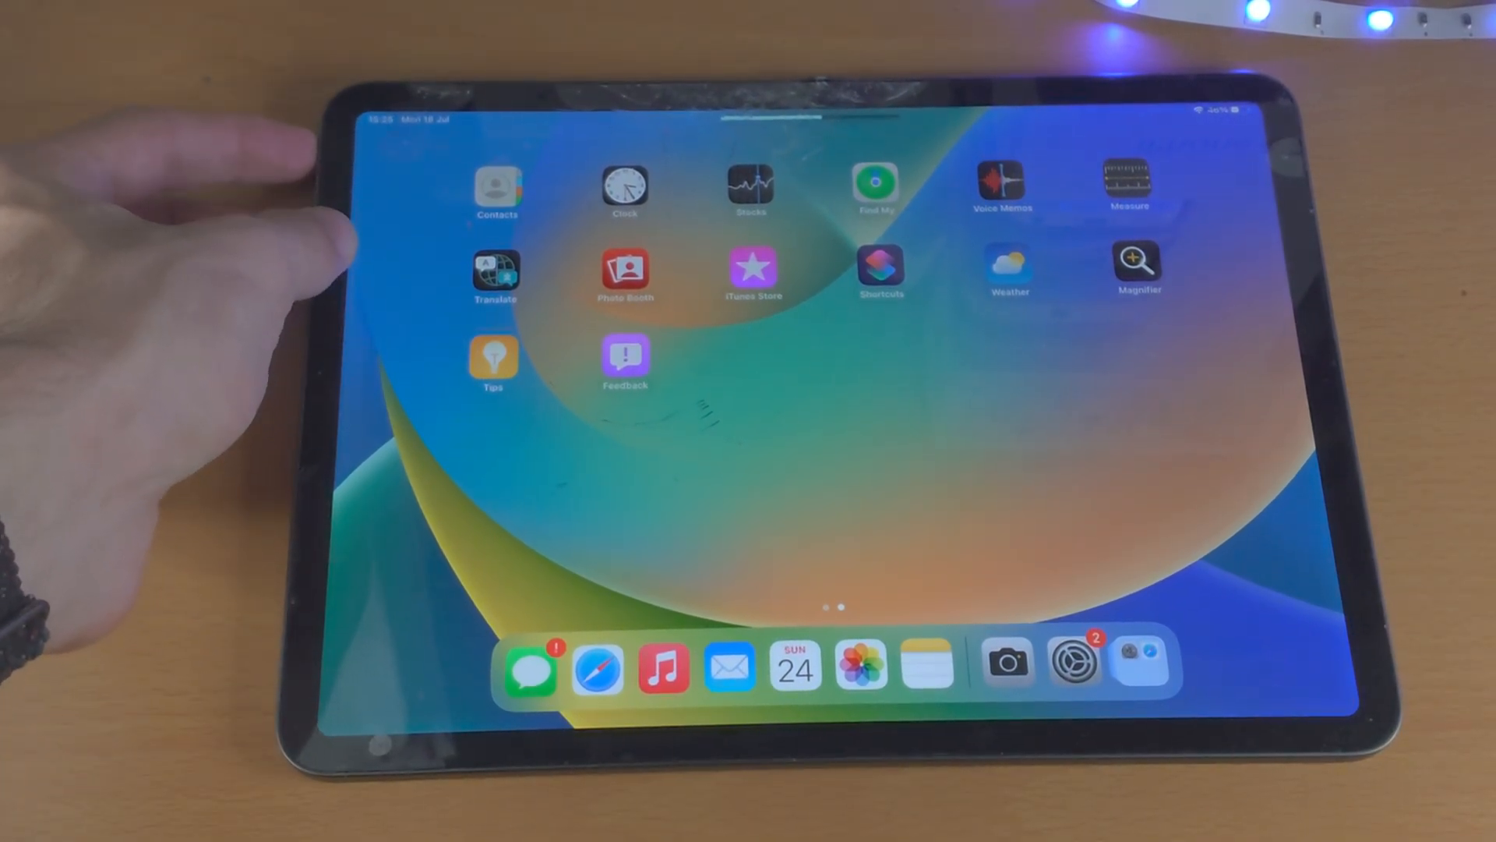
# Open Settings and go to the Battery page to begin restarting the iPad
pyautogui.click(1072, 662)
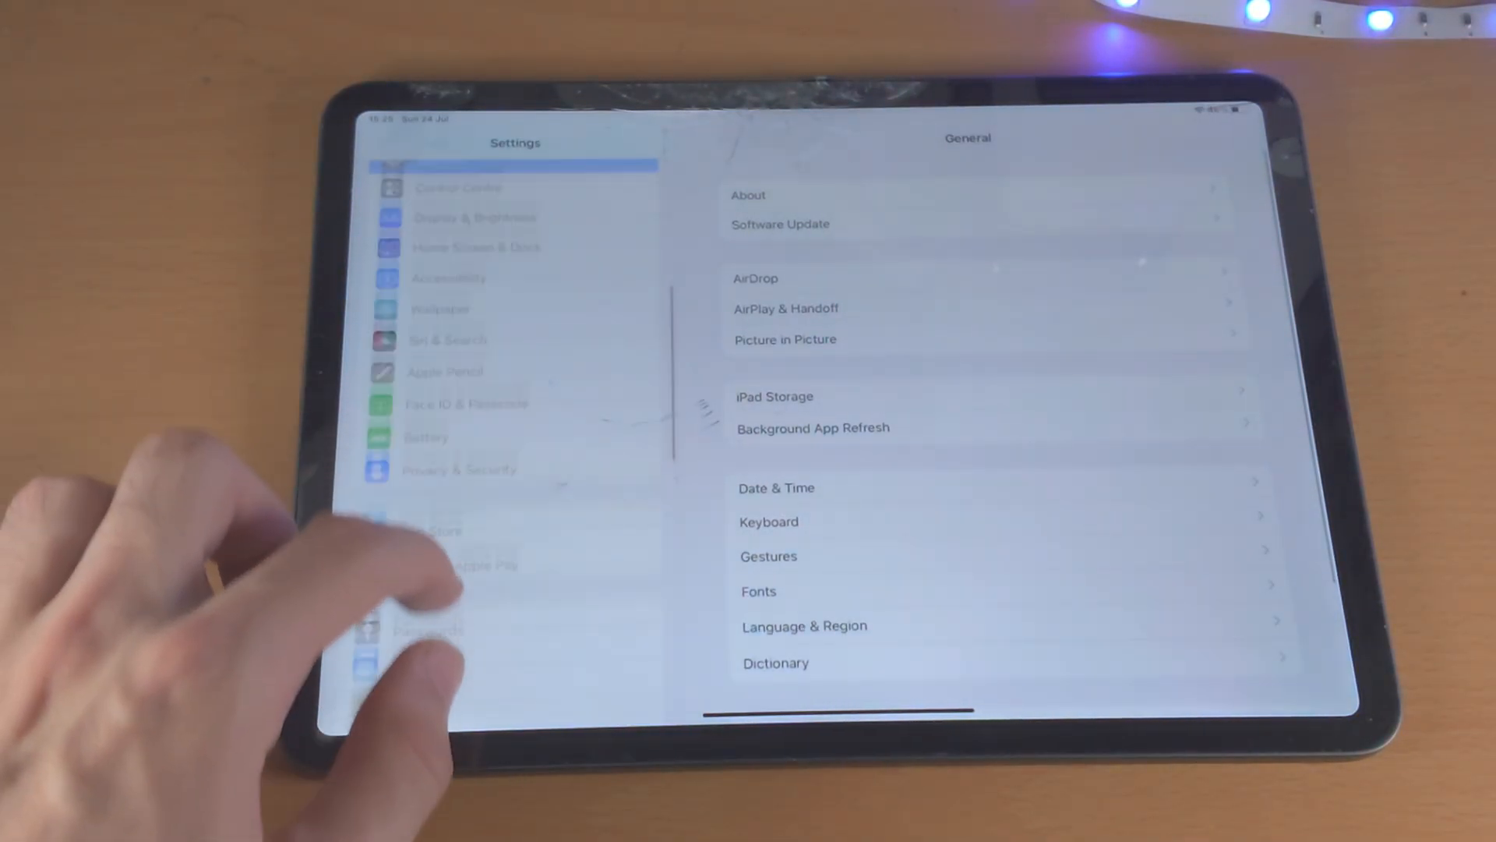
pyautogui.scroll(-3)
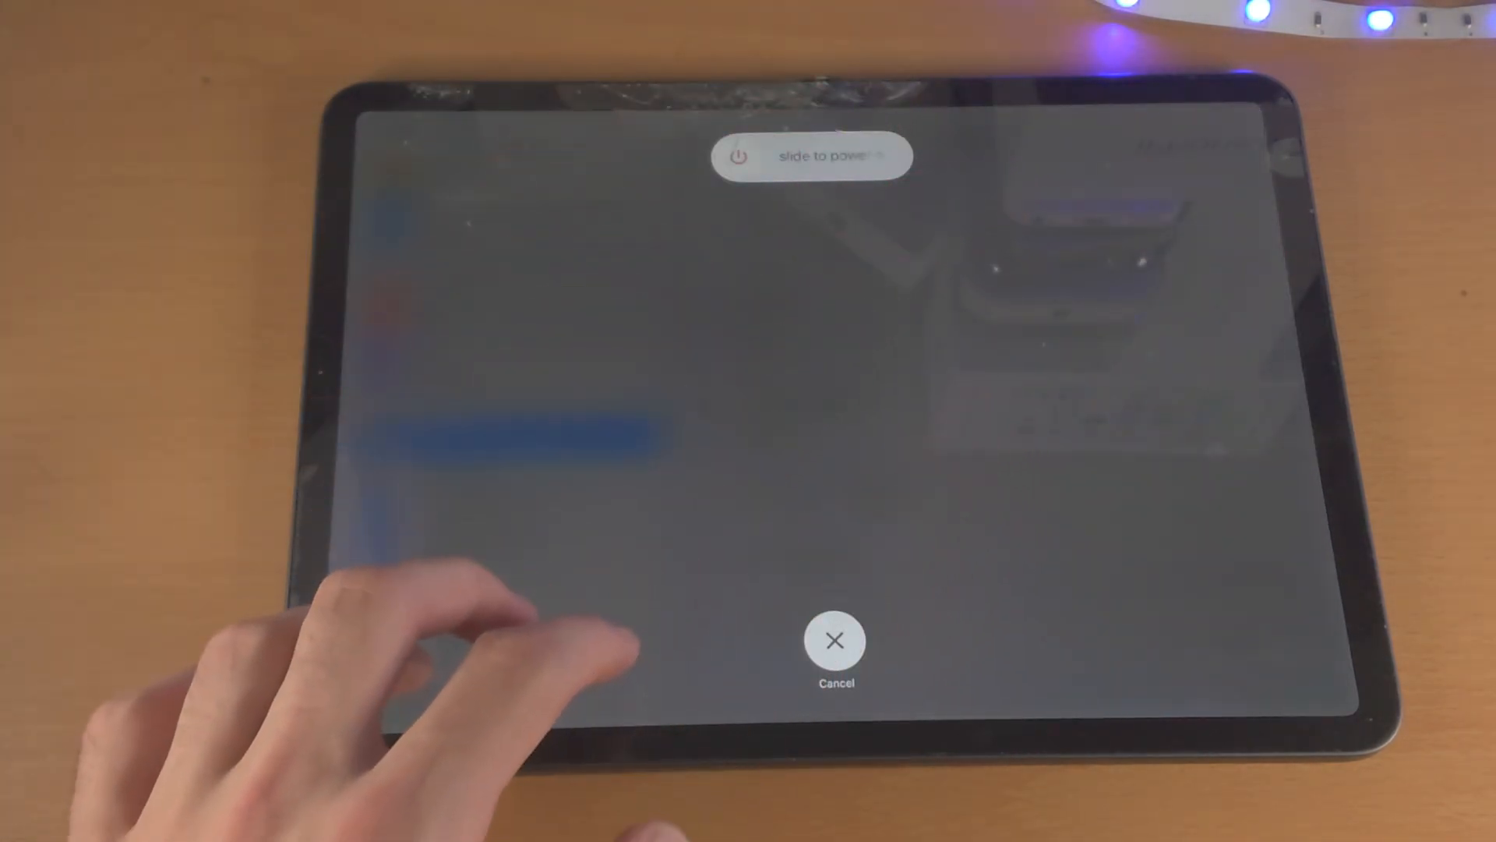
pyautogui.click(834, 641)
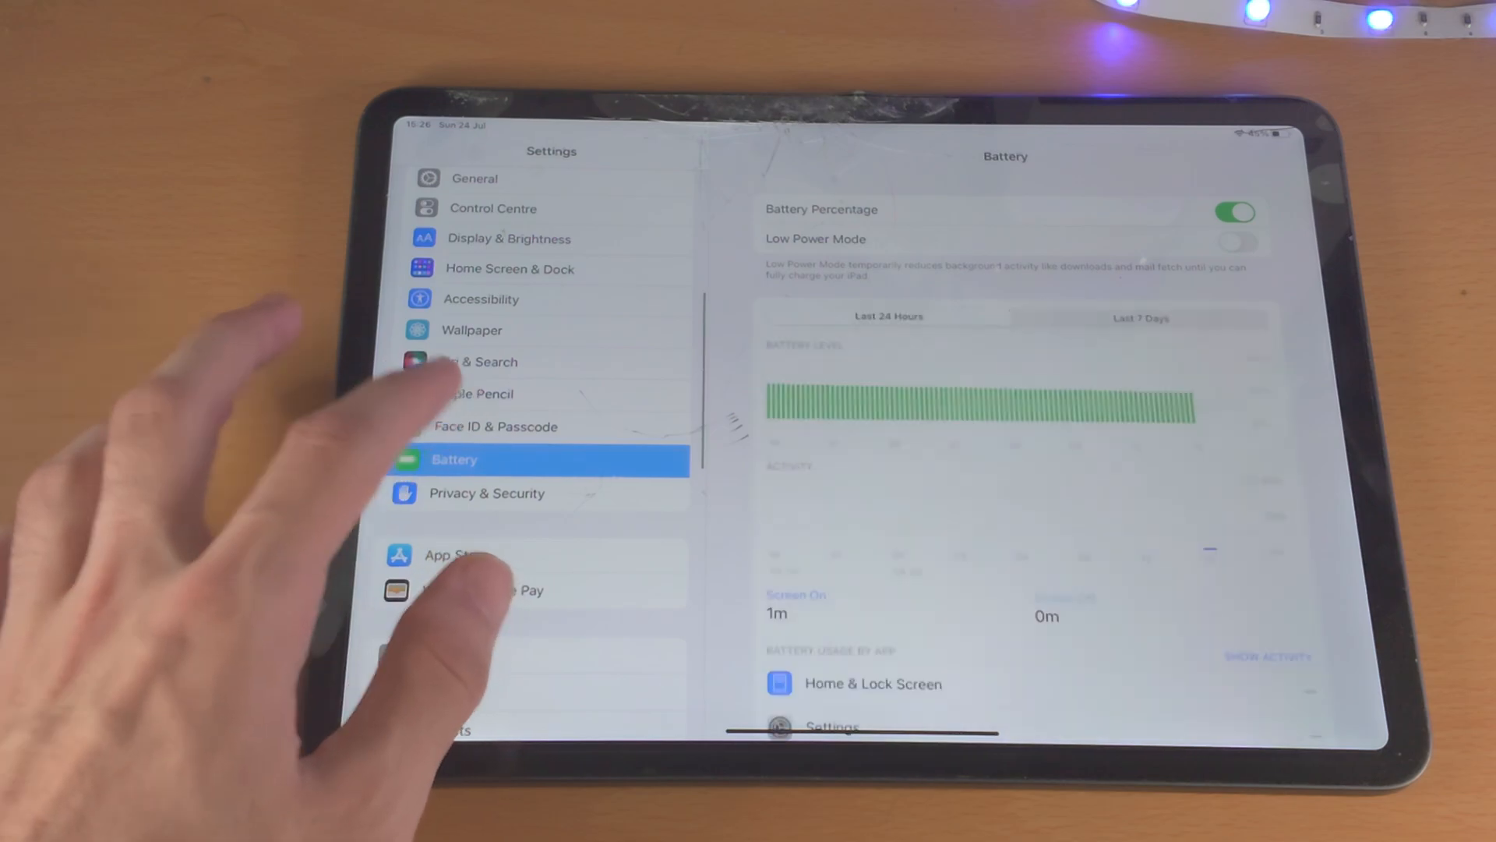
# Open Face ID & Passcode, which still reports Face ID disabled by a TrueDepth camera problem
pyautogui.click(496, 426)
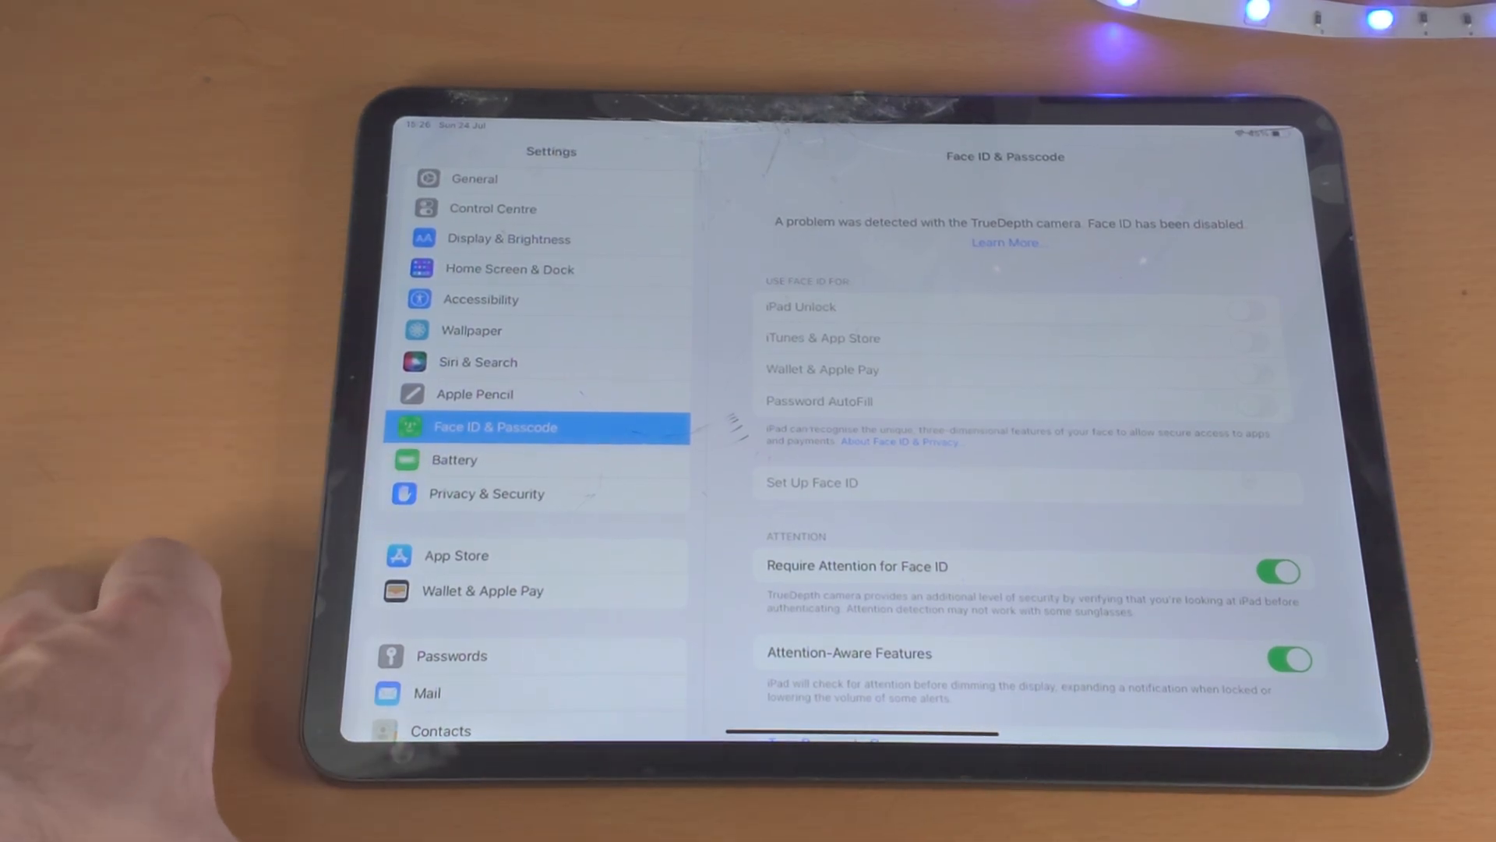
pyautogui.moveTo(95, 620)
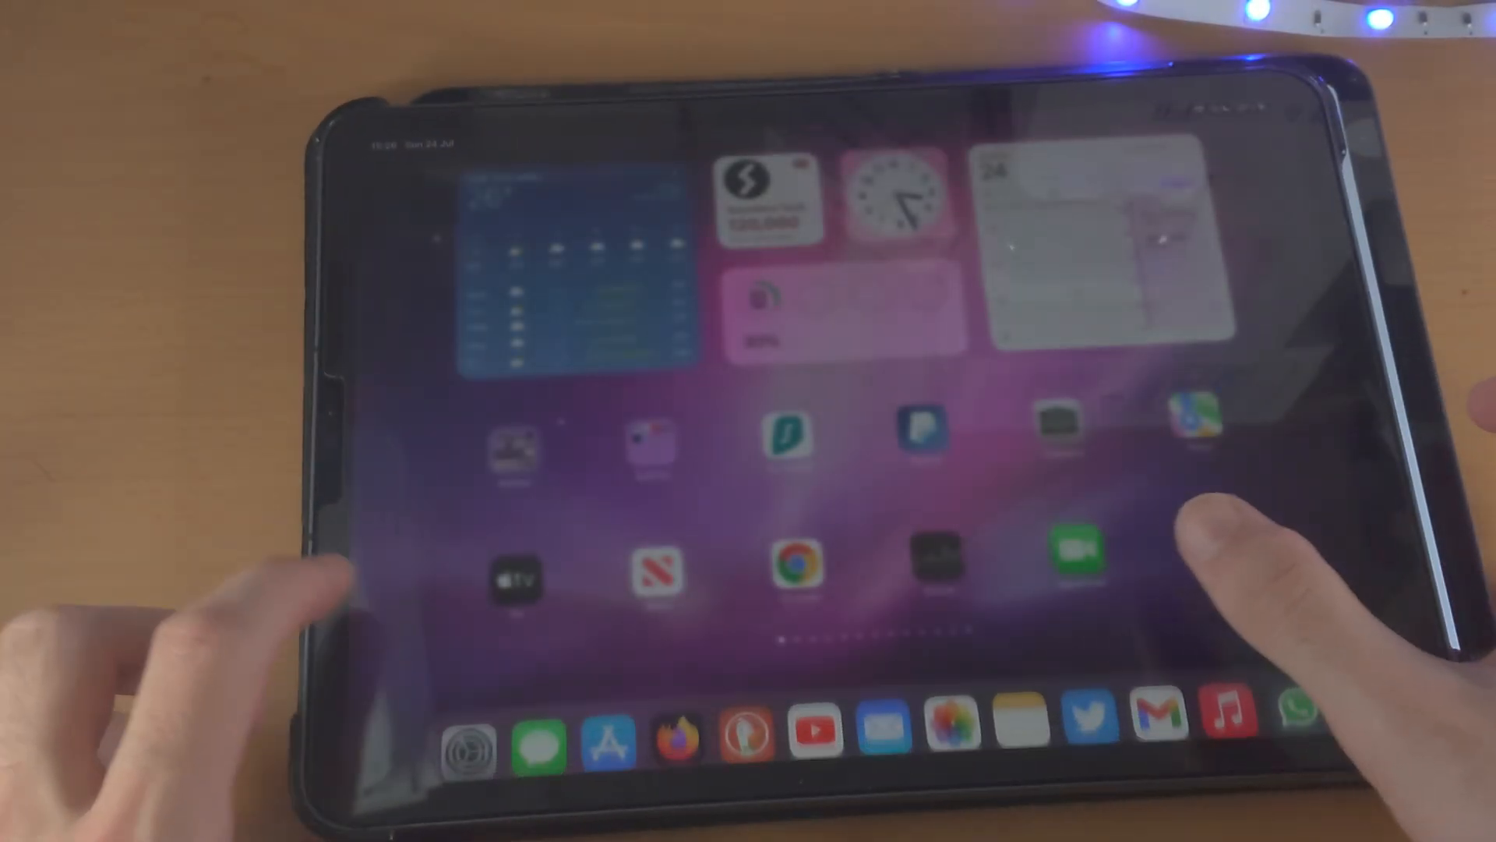
# Find Apple Support in the App Store and open it to the iPad (2) support page
pyautogui.click(608, 739)
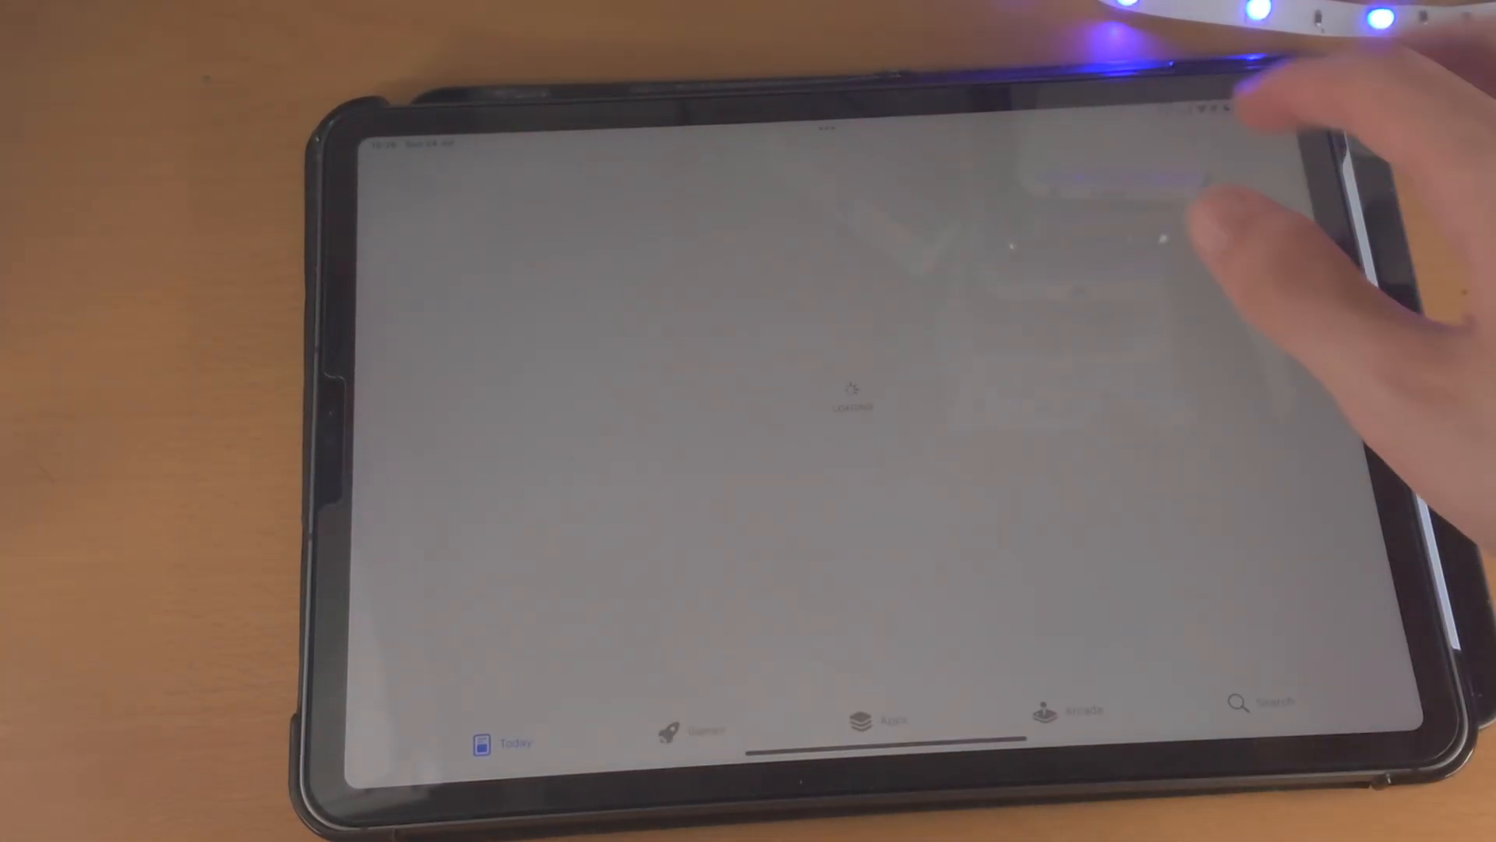
pyautogui.click(1265, 703)
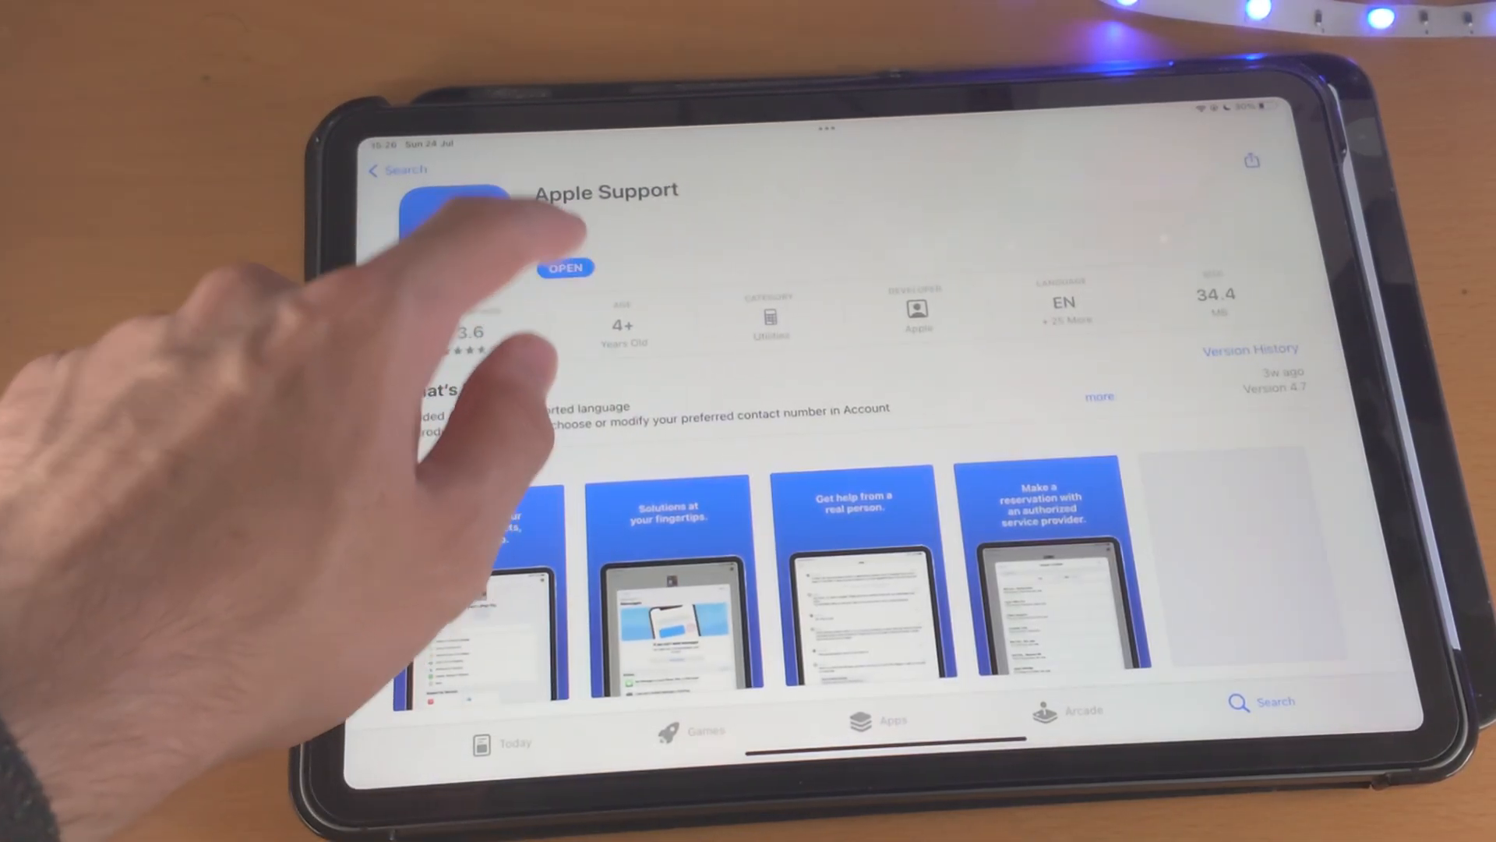
pyautogui.click(565, 268)
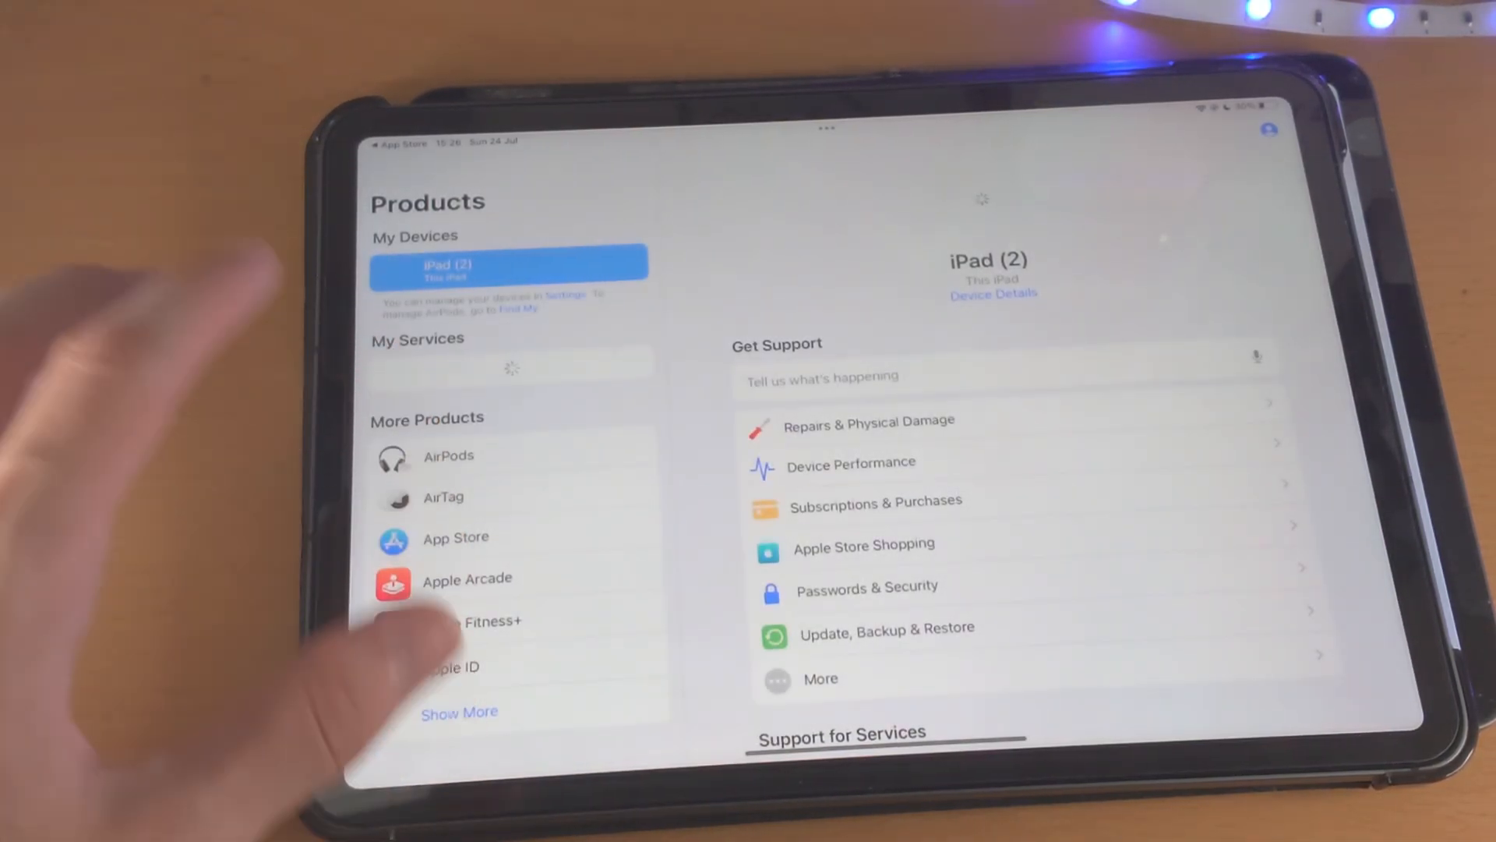